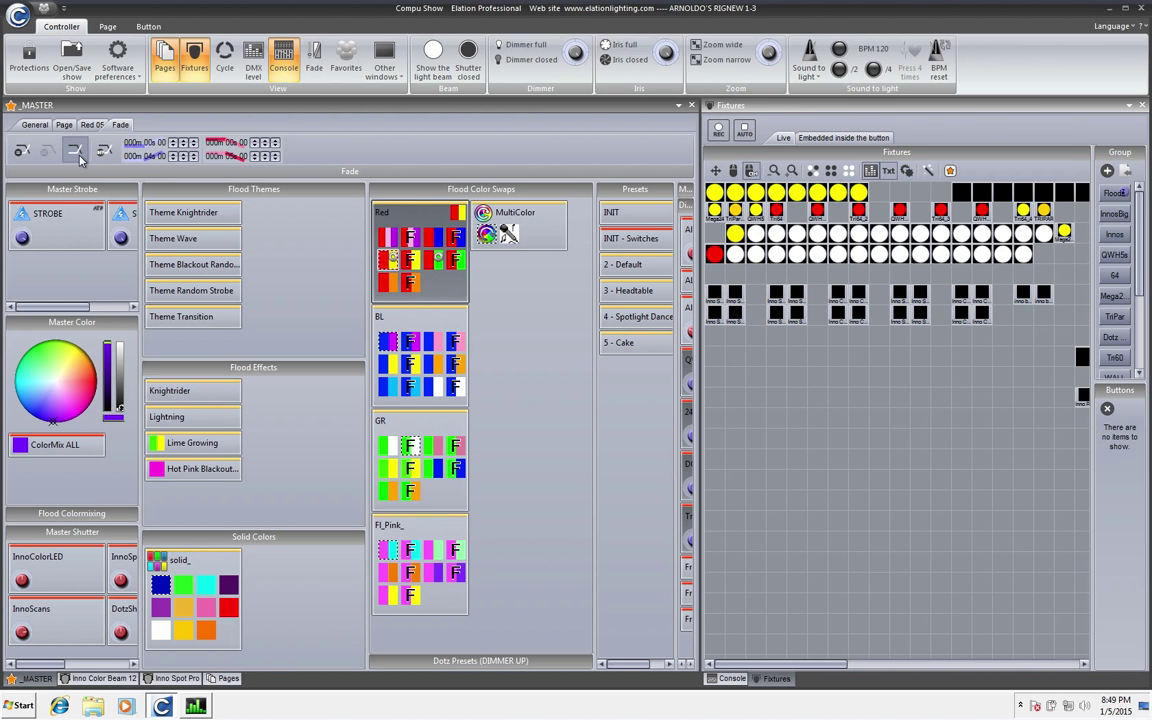
pyautogui.moveTo(75, 150)
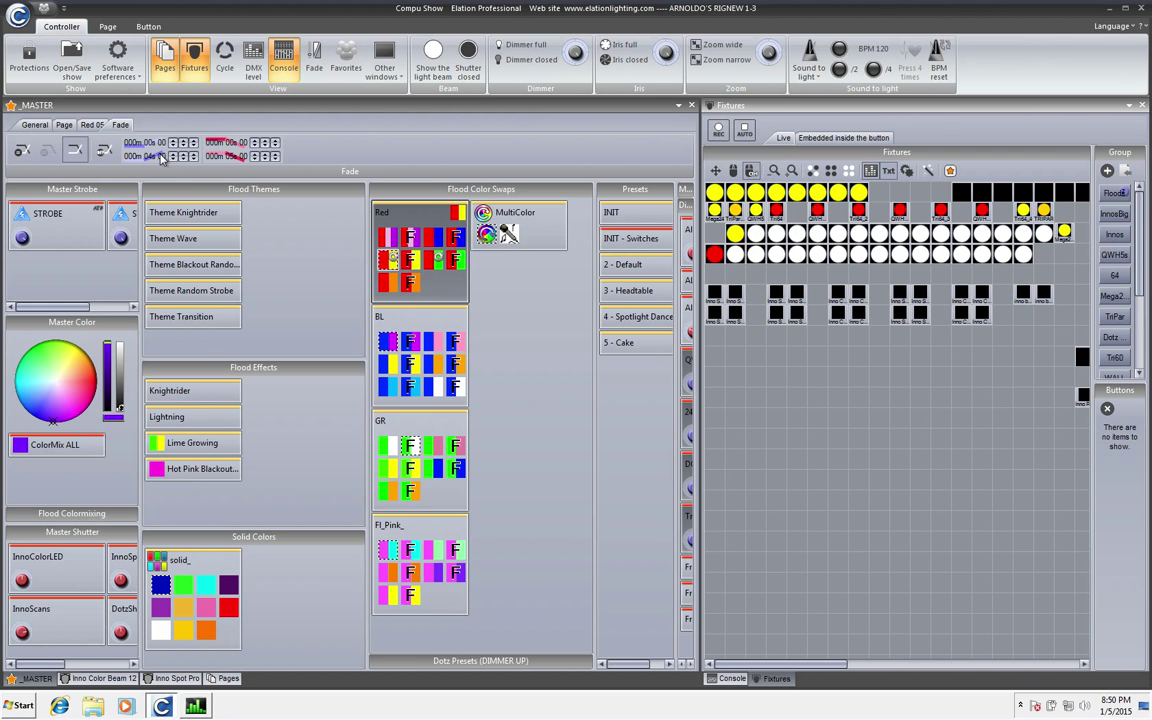
pyautogui.moveTo(185, 160)
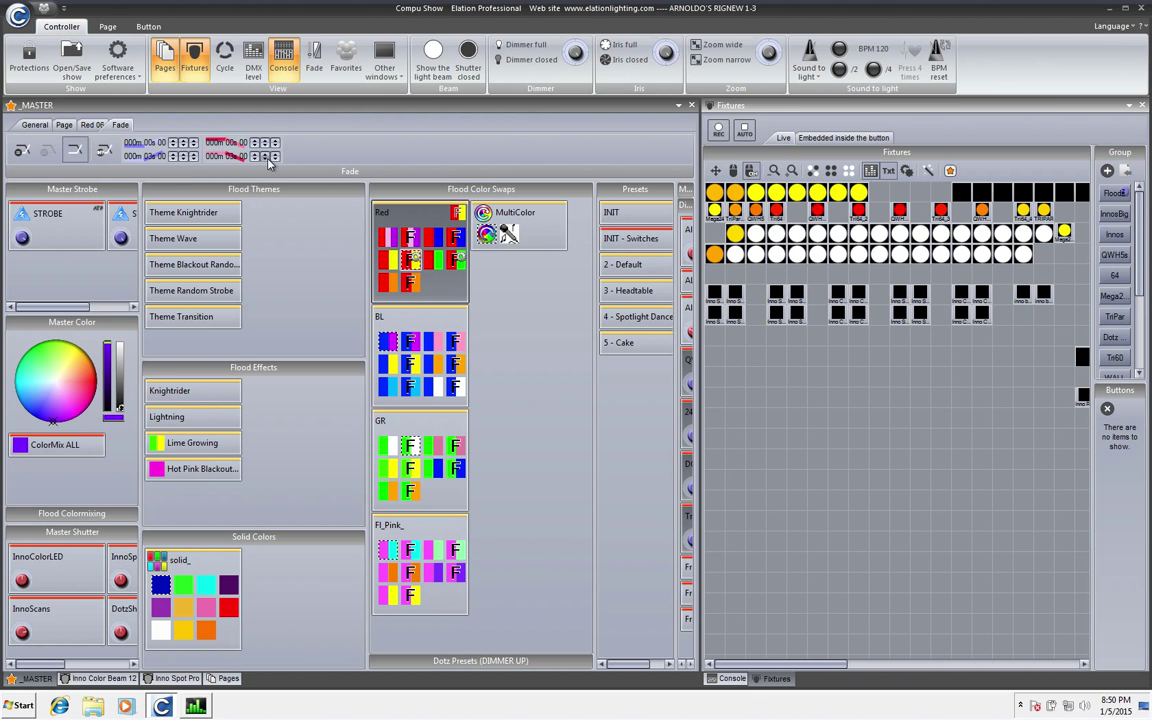
# - Set the Red scene's fade time to 5 seconds on the Fade tab
pyautogui.click(455, 262)
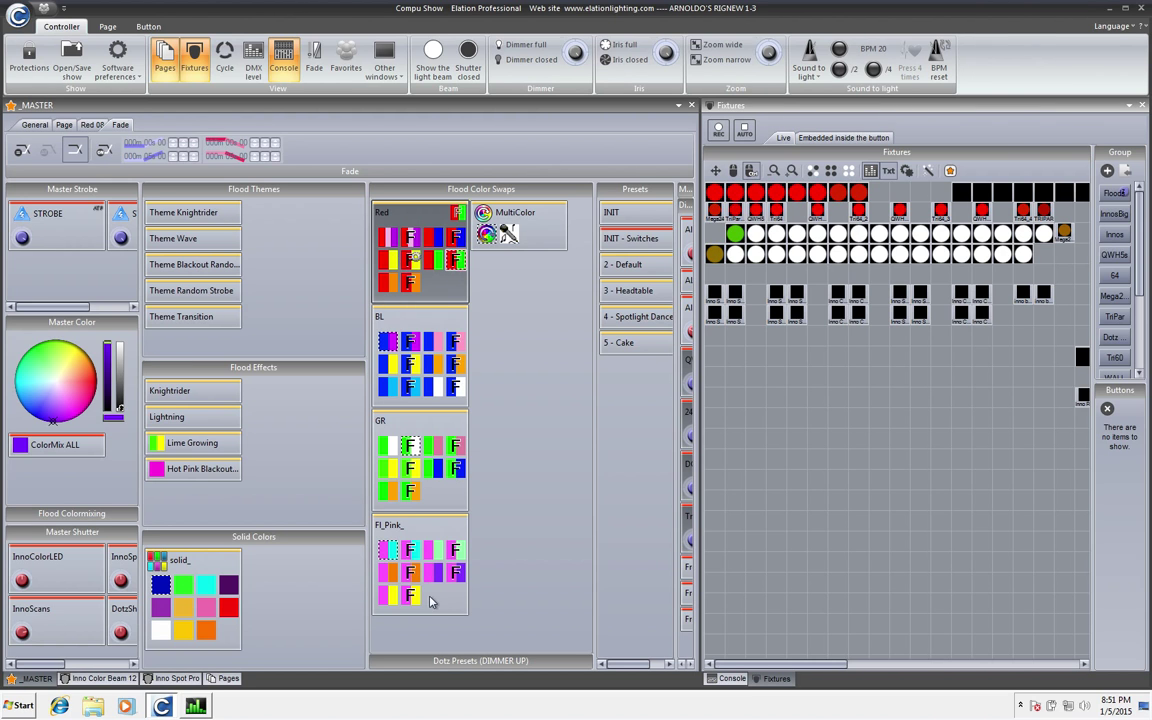
# - Switch the rig to pink, back to Red, then to pink-purple in Flood Color Swaps
pyautogui.click(434, 571)
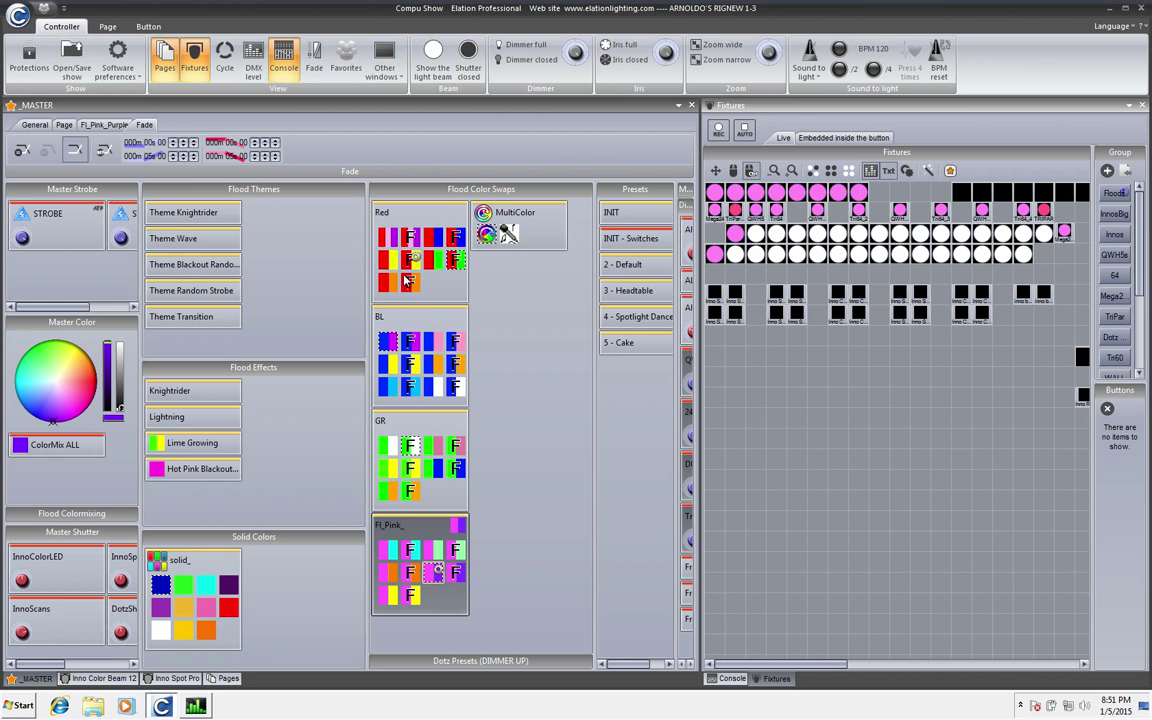
pyautogui.click(410, 261)
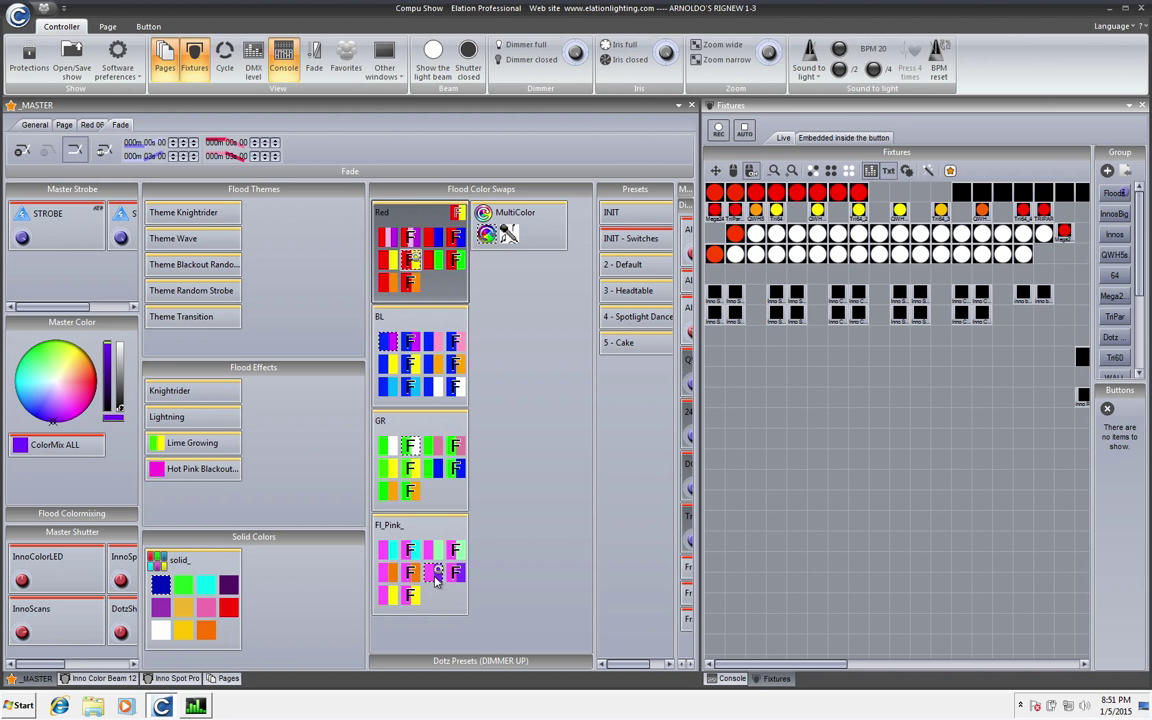
pyautogui.click(437, 572)
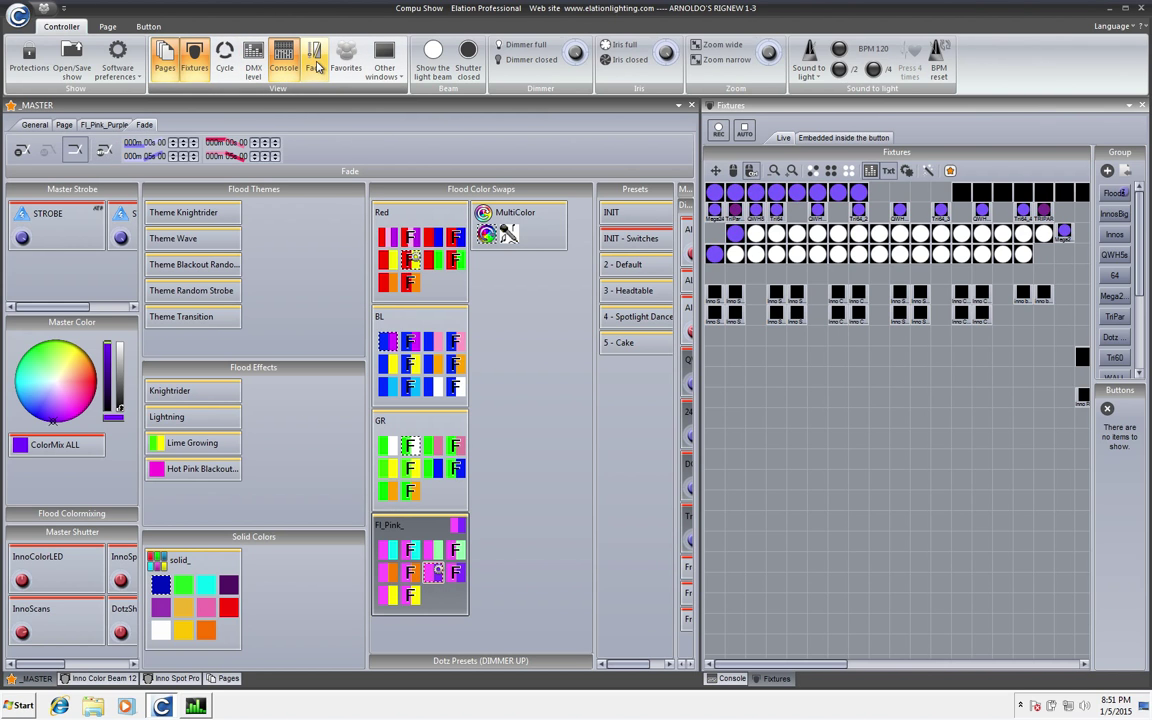
# - Show the Fade scene panel and set its fade mode to manual
pyautogui.click(314, 57)
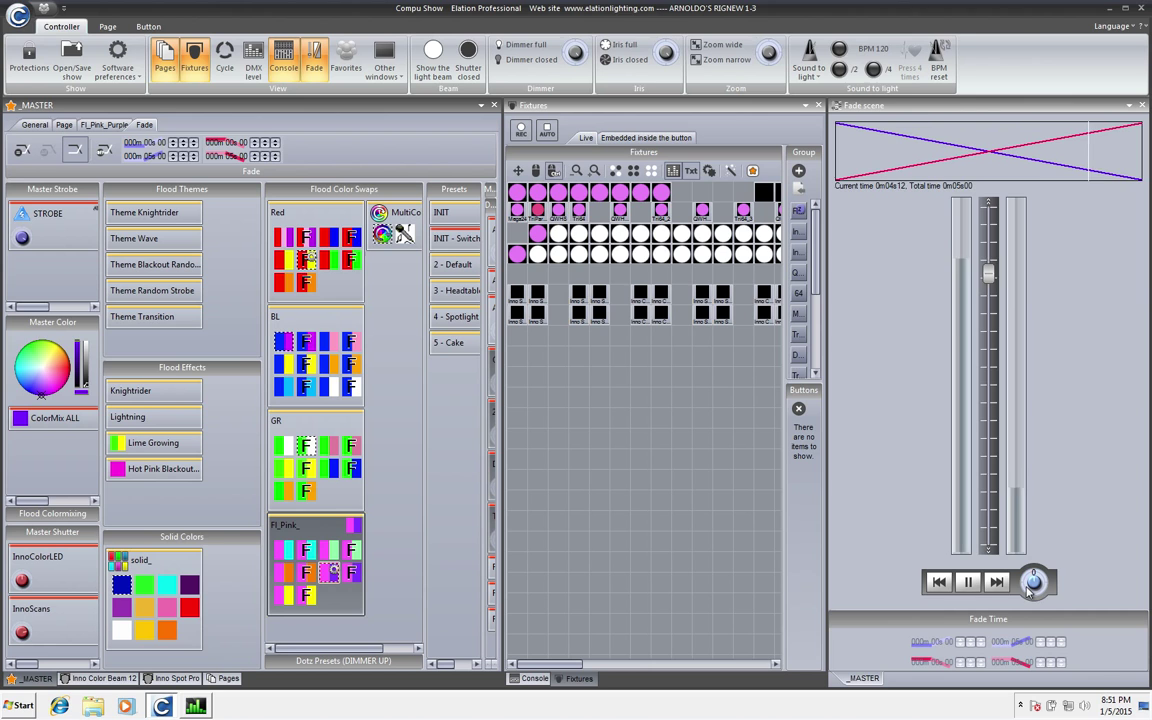
pyautogui.click(967, 582)
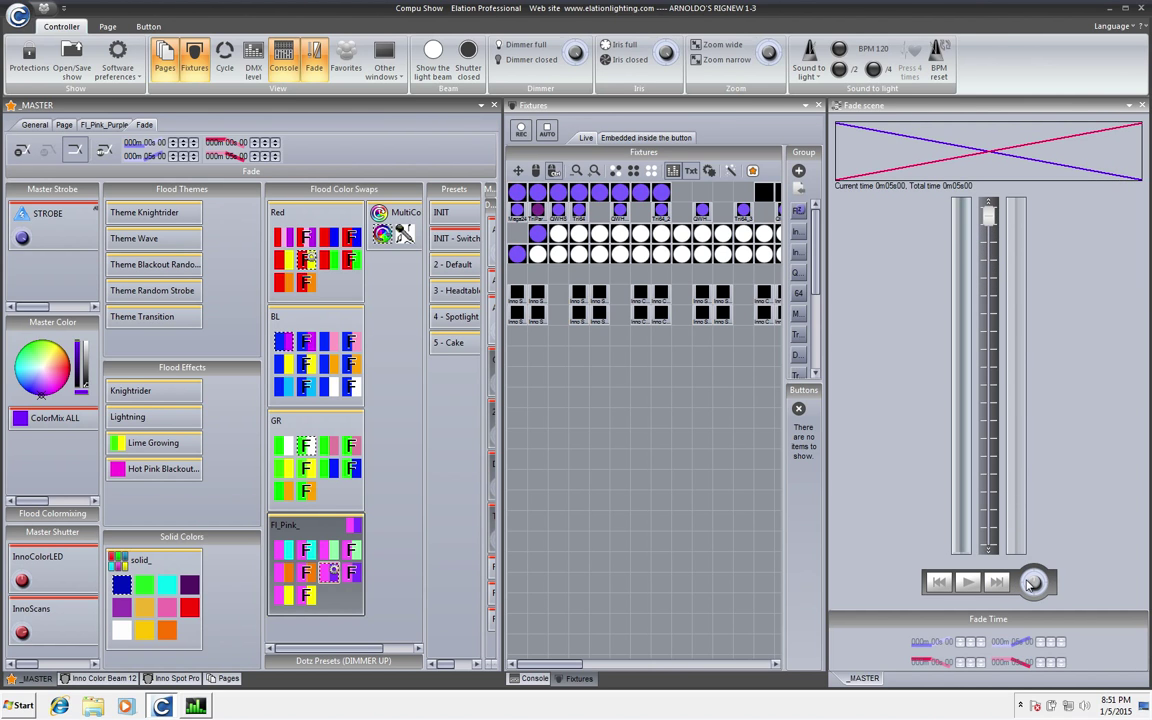
pyautogui.moveTo(1020, 520)
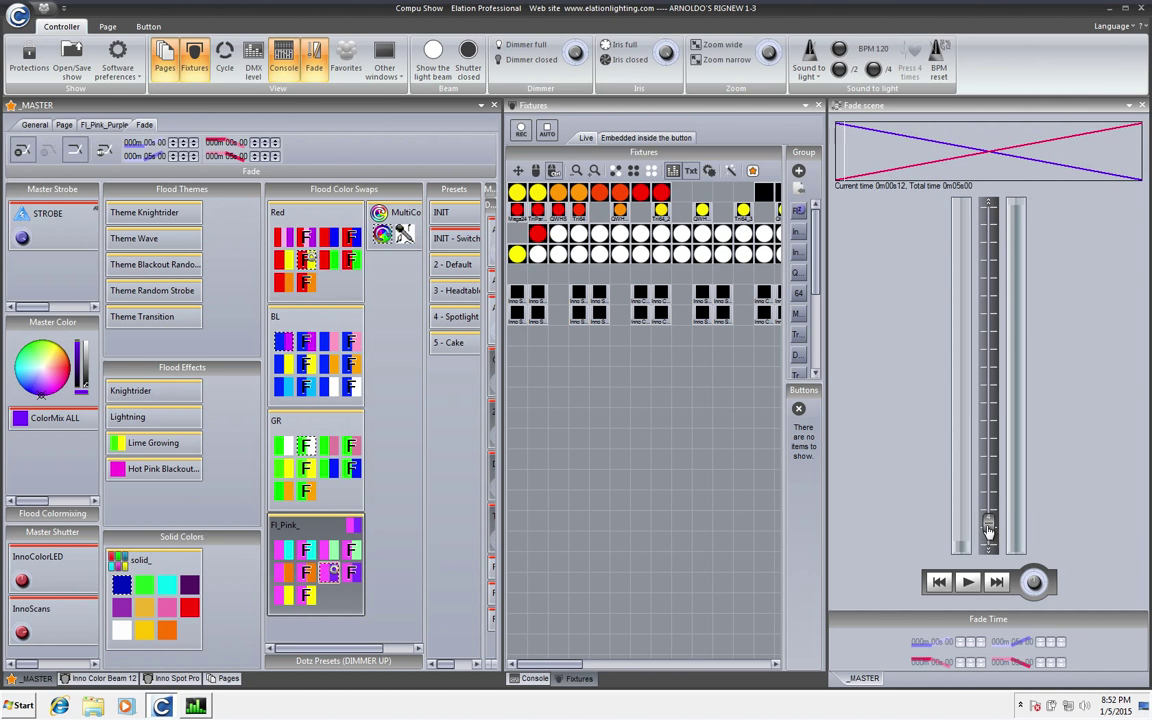
# - Drag the Fade scene fader from bottom through halfway to top, fading back to pink
pyautogui.moveTo(988, 525); pyautogui.dragTo(988, 360)
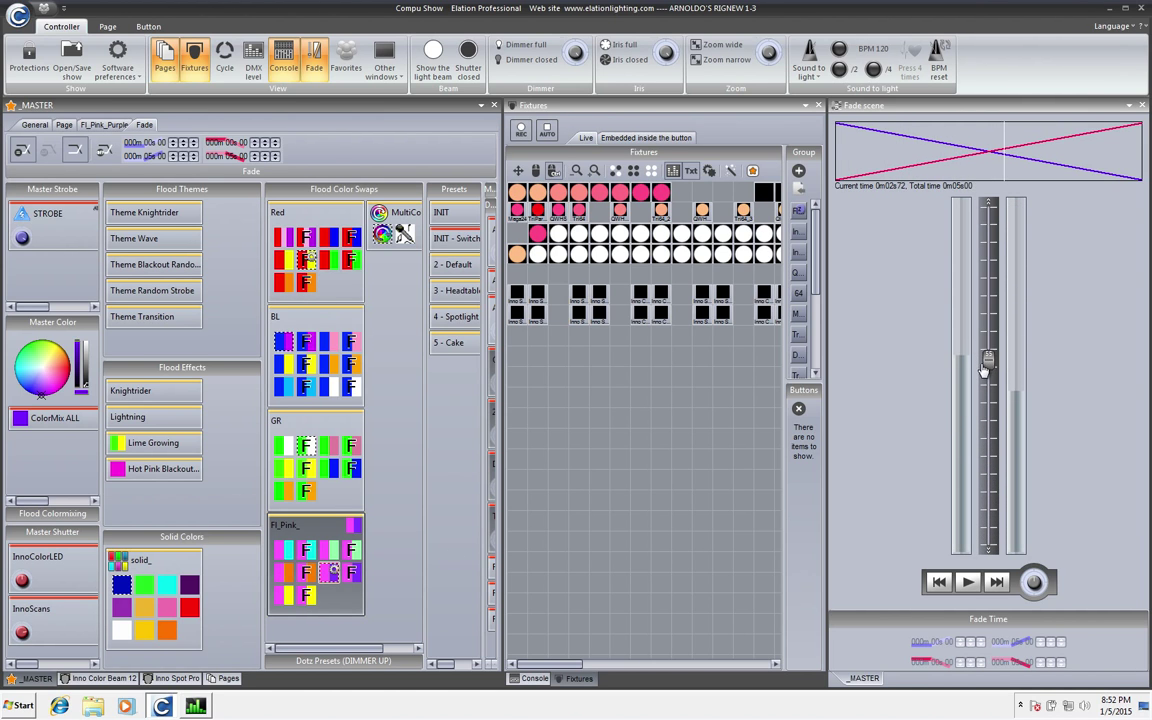
pyautogui.moveTo(988, 357); pyautogui.dragTo(988, 210)
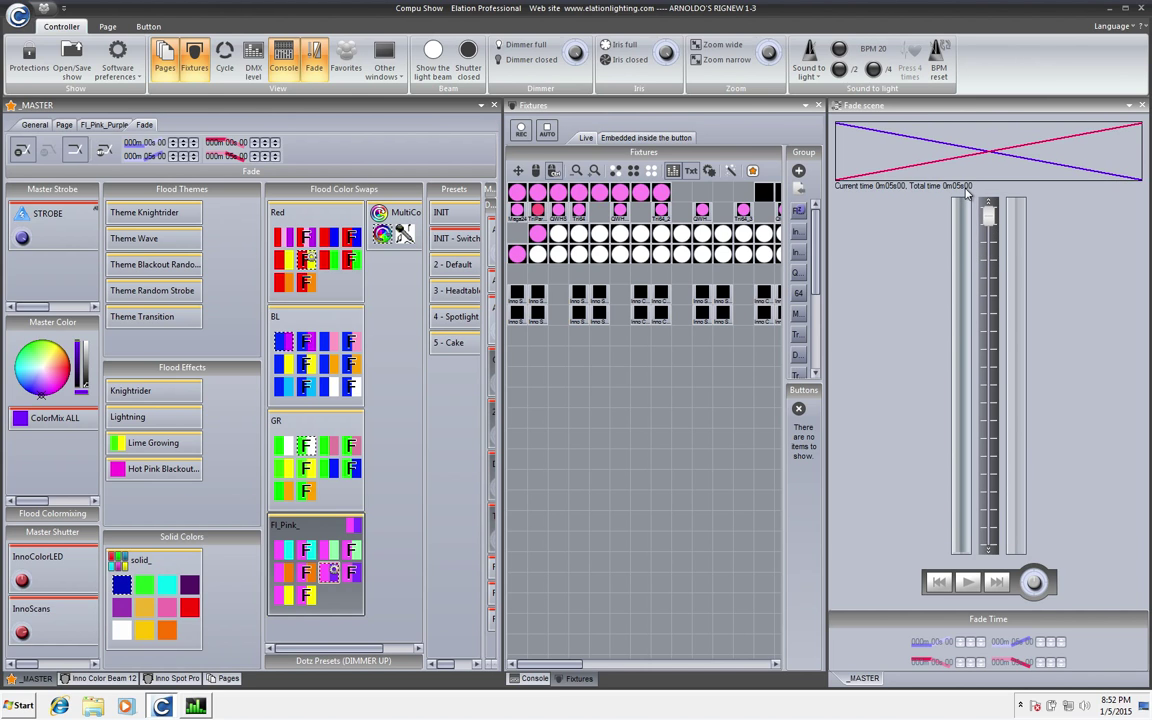